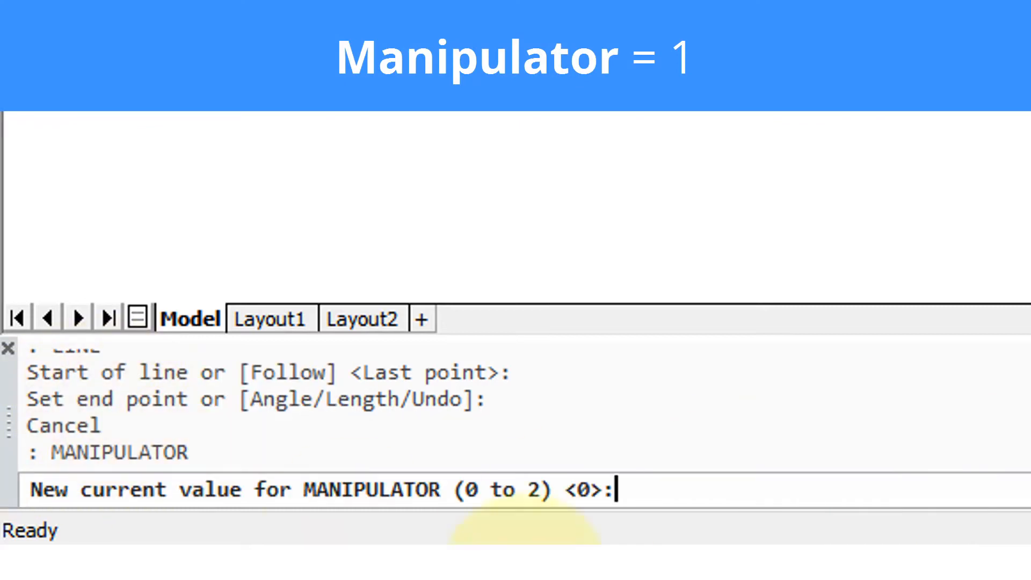
# - Set the MANIPULATOR system variable to 1
pyautogui.write('1')
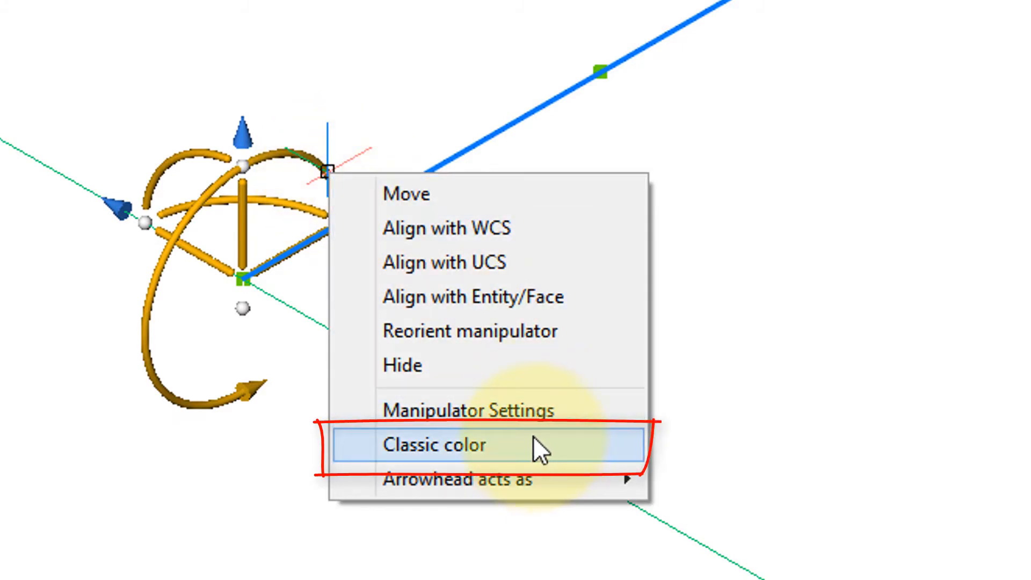
# - Switch the manipulator to the Classic color scheme
pyautogui.click(434, 445)
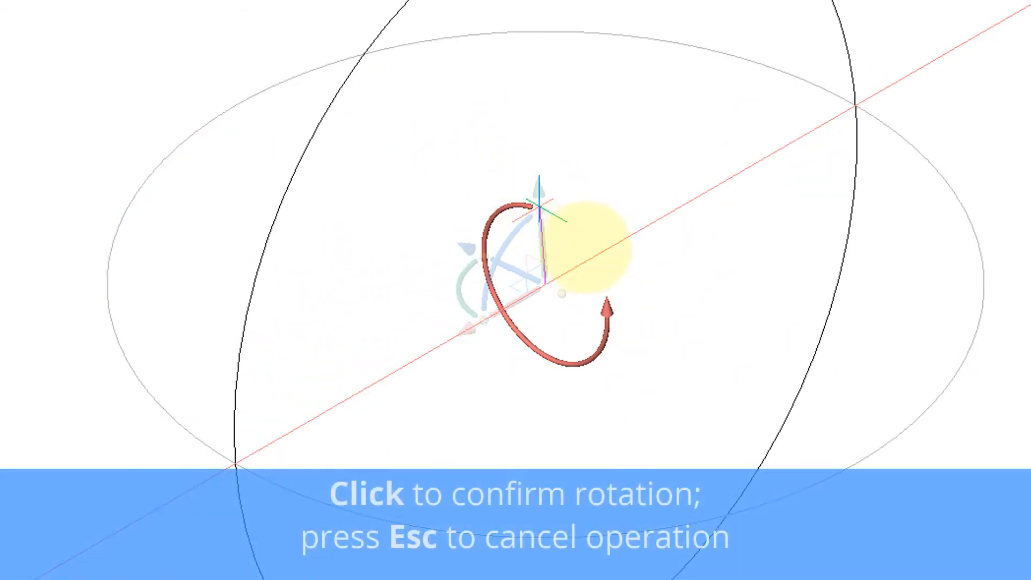
pyautogui.click(546, 283)
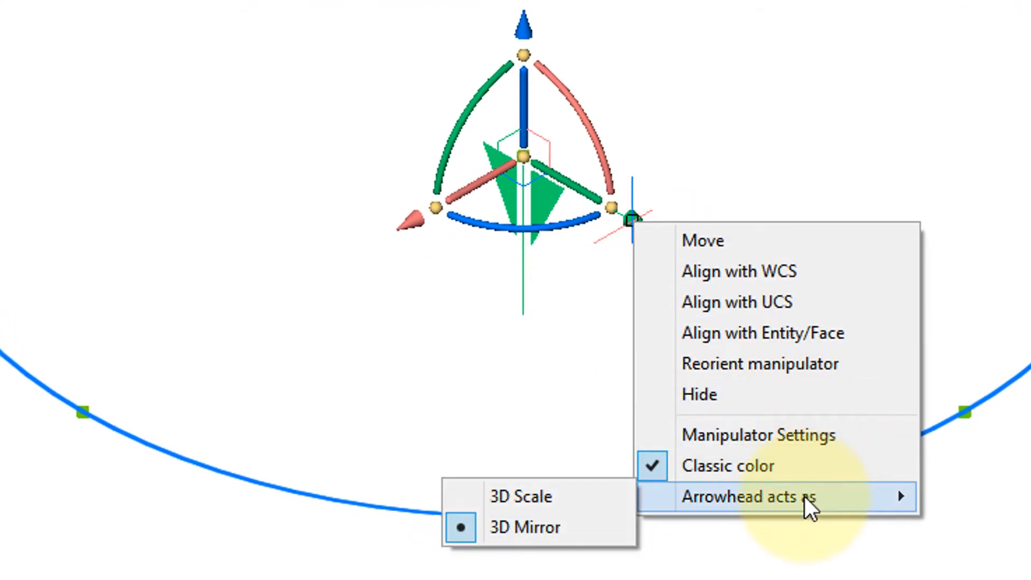
pyautogui.moveTo(519, 496)
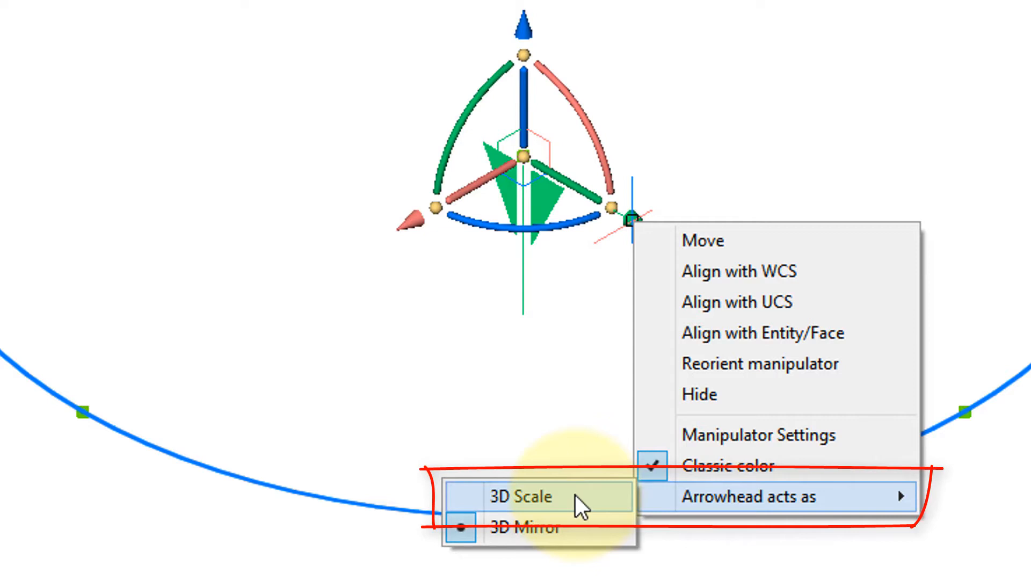
# - Set the manipulator's Arrowhead acts as option to 3D Scale
pyautogui.click(520, 496)
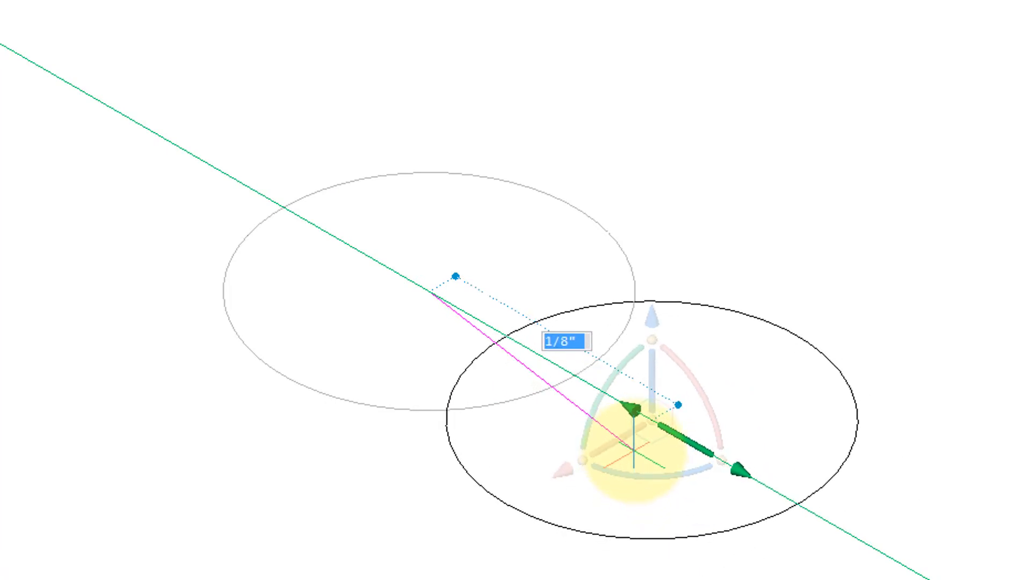
# - Move the circle 1/4" along the green manipulator axis
pyautogui.write('1/4')
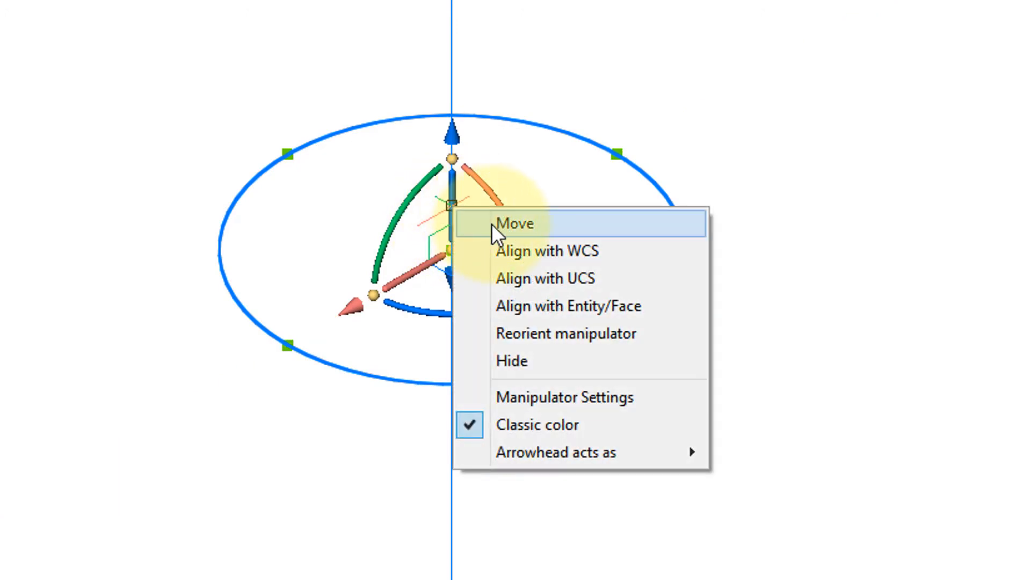
# - Relocate the manipulator to a new base point off the ellipse's centre
pyautogui.click(514, 223)
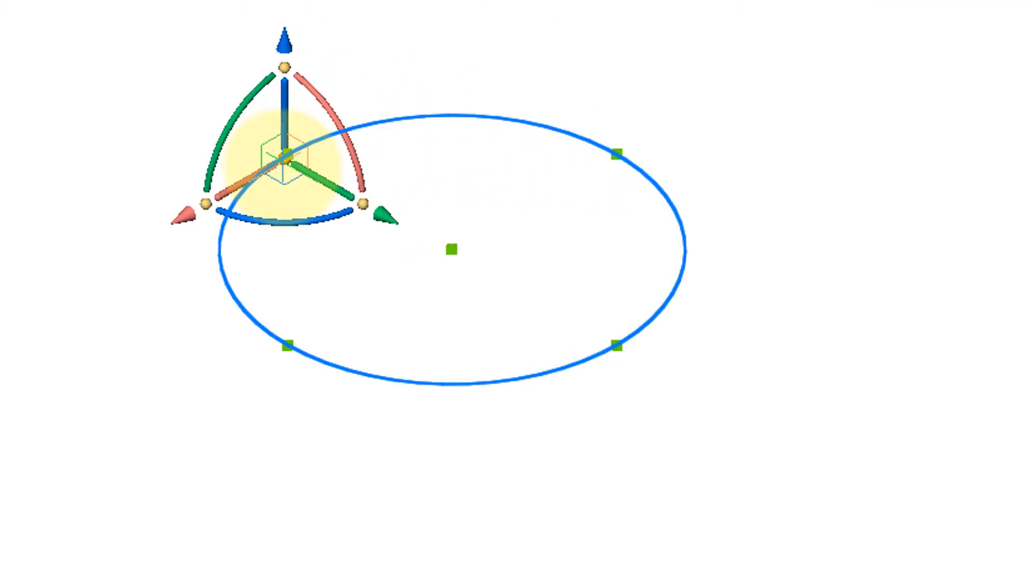
pyautogui.rightClick(270, 237)
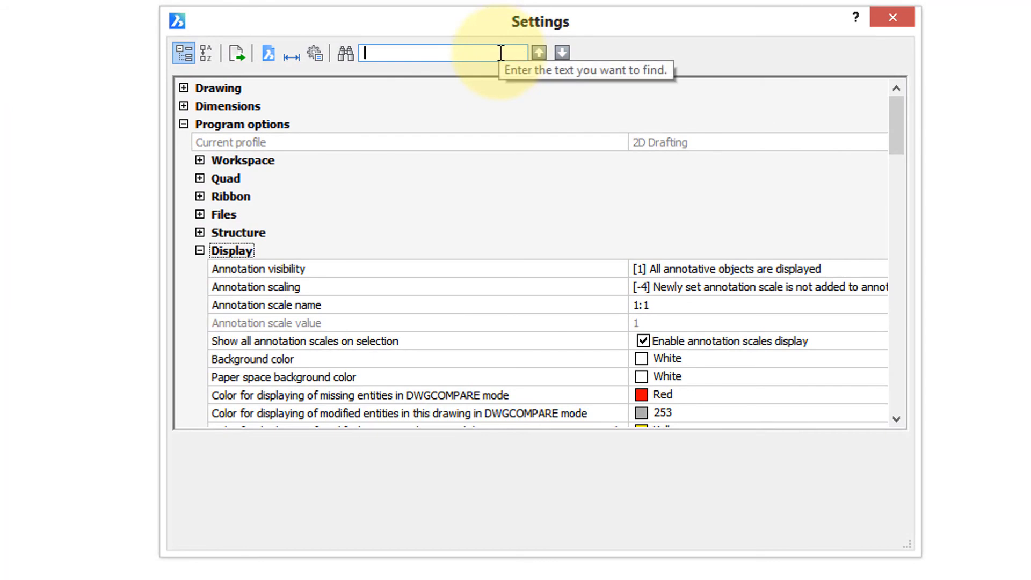
# - Search Settings for 'manip' and expand the Manipulator group
pyautogui.write('manip')
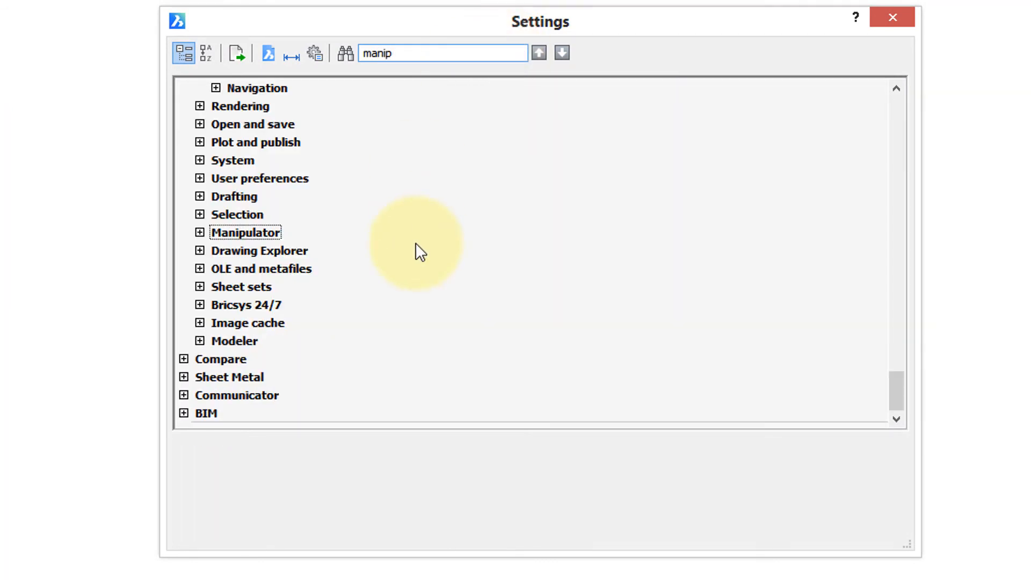
pyautogui.click(199, 232)
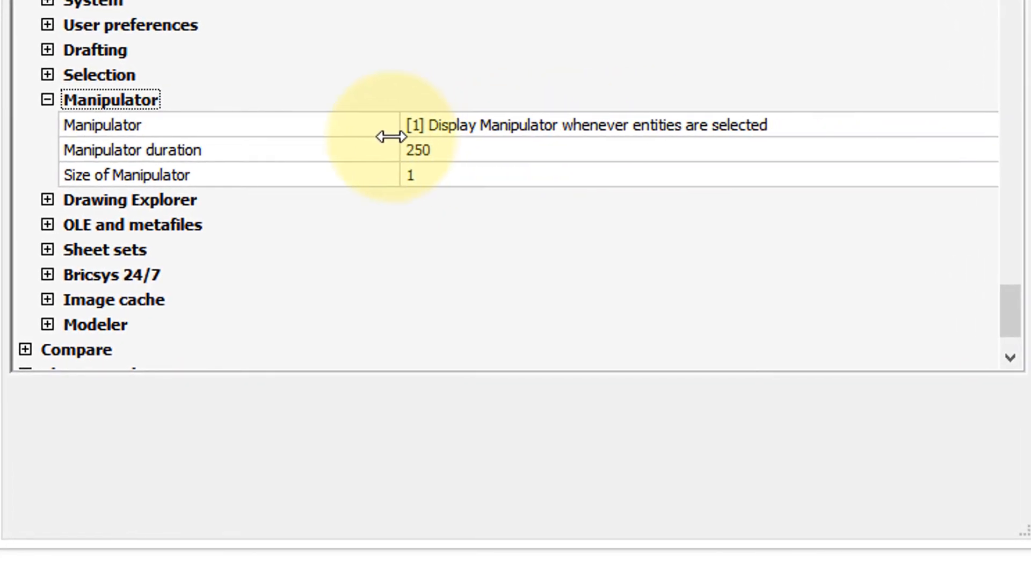
pyautogui.moveTo(735, 144)
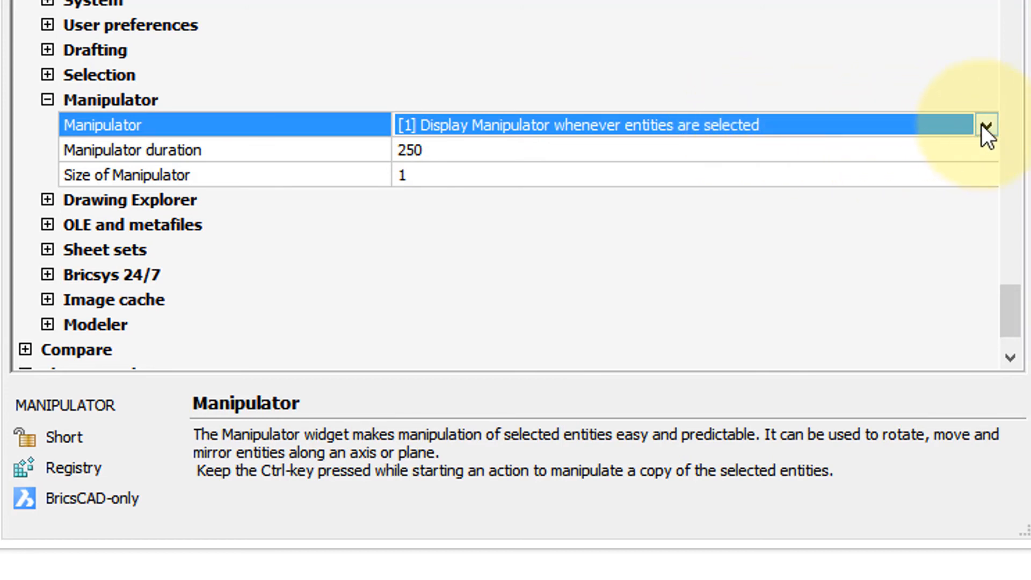
# - Set Manipulator display to option 2 (long press) and Size of Manipulator to 2
pyautogui.click(985, 124)
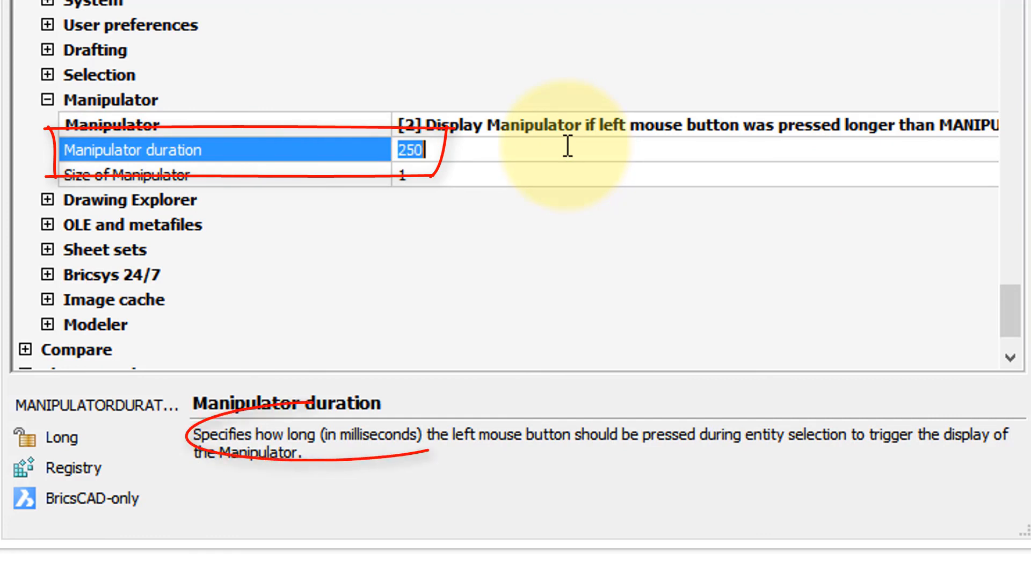
pyautogui.click(132, 174)
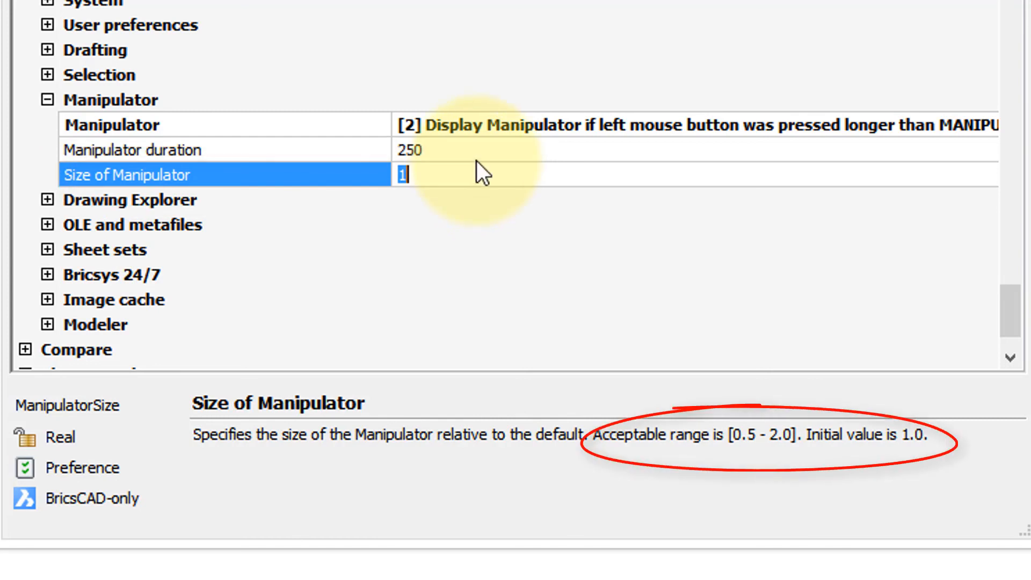
pyautogui.write('2')
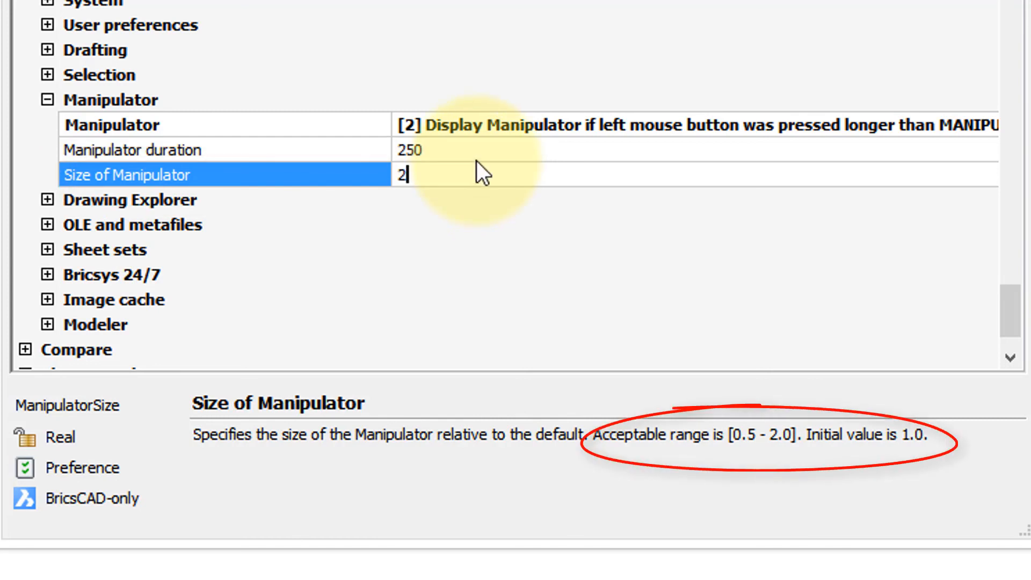